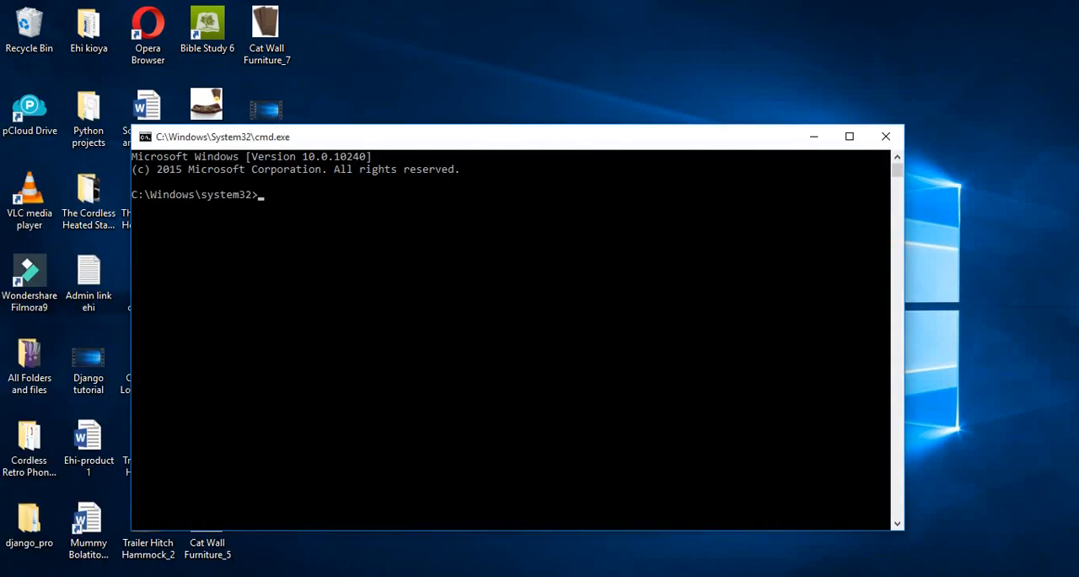
Run conda.bat create --name need, correcting the mistyped name to 'need' before confirming
{"action": "type", "text": "co"}
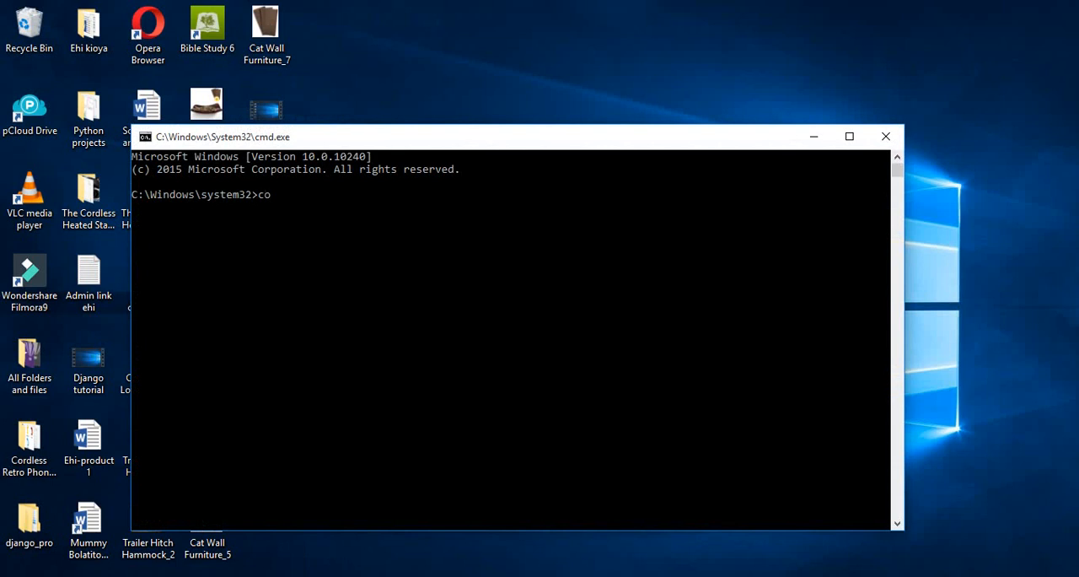
{"action": "type", "text": "nda ba"}
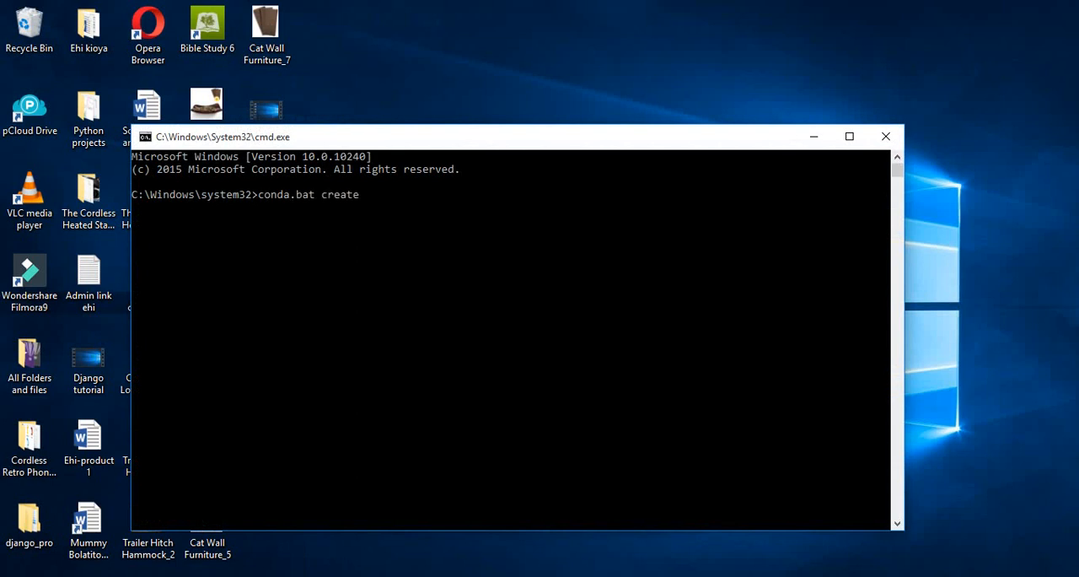
{"action": "type", "text": "--name"}
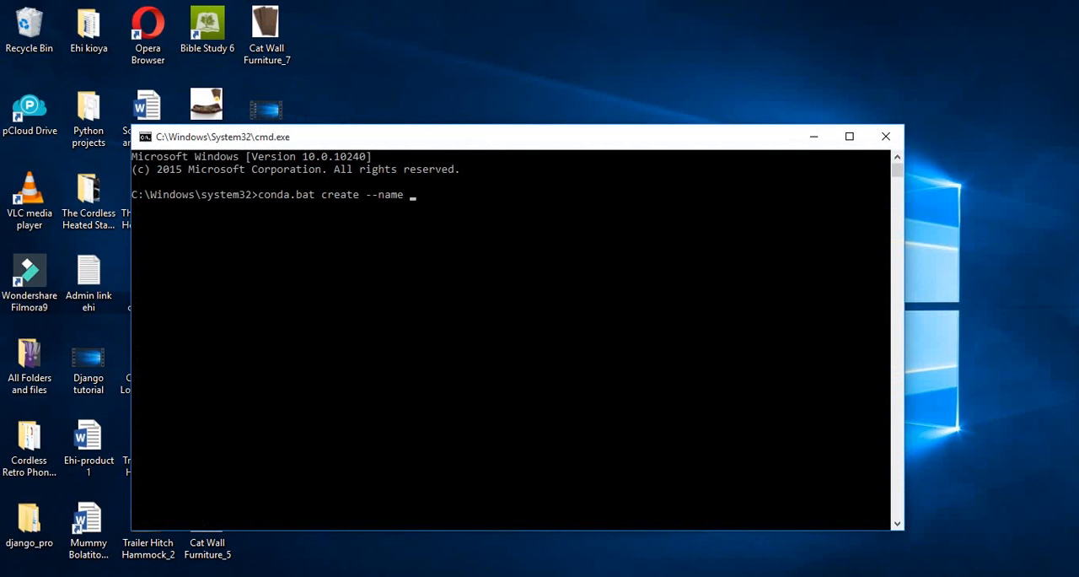
{"action": "type", "text": "new"}
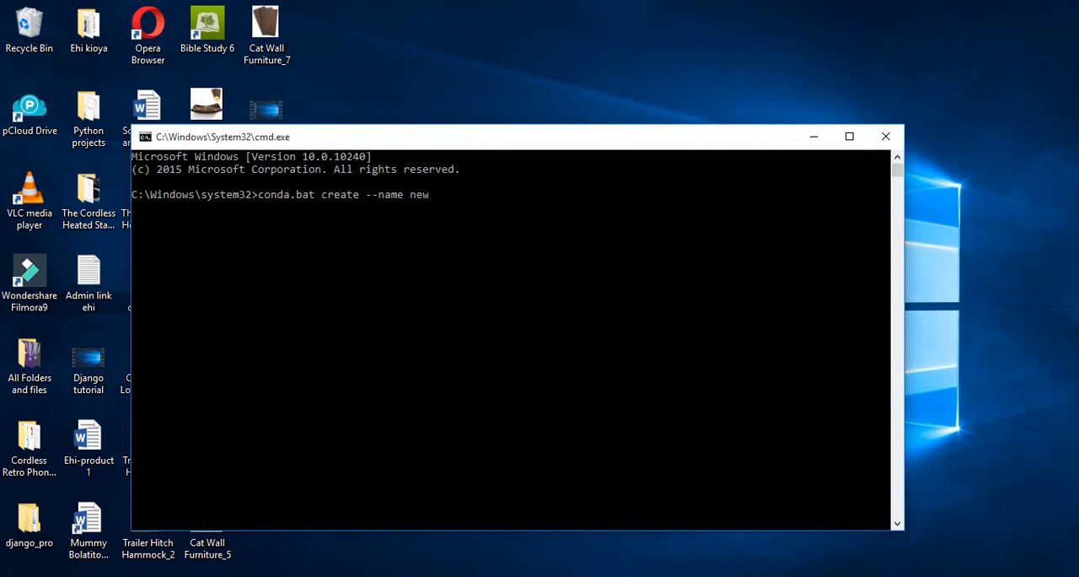
{"action": "key", "text": "Backspace"}
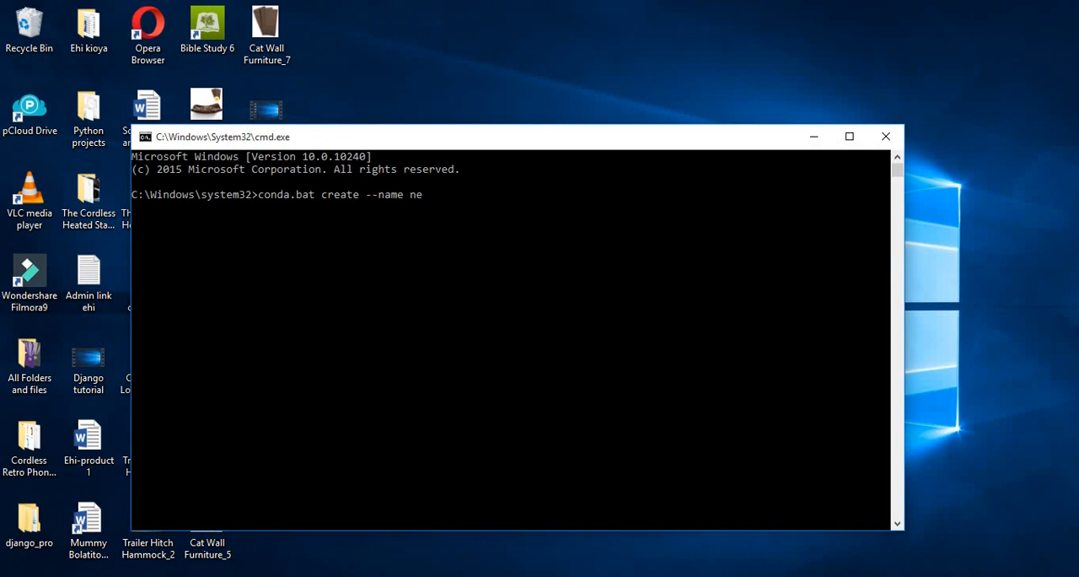
{"action": "type", "text": "e"}
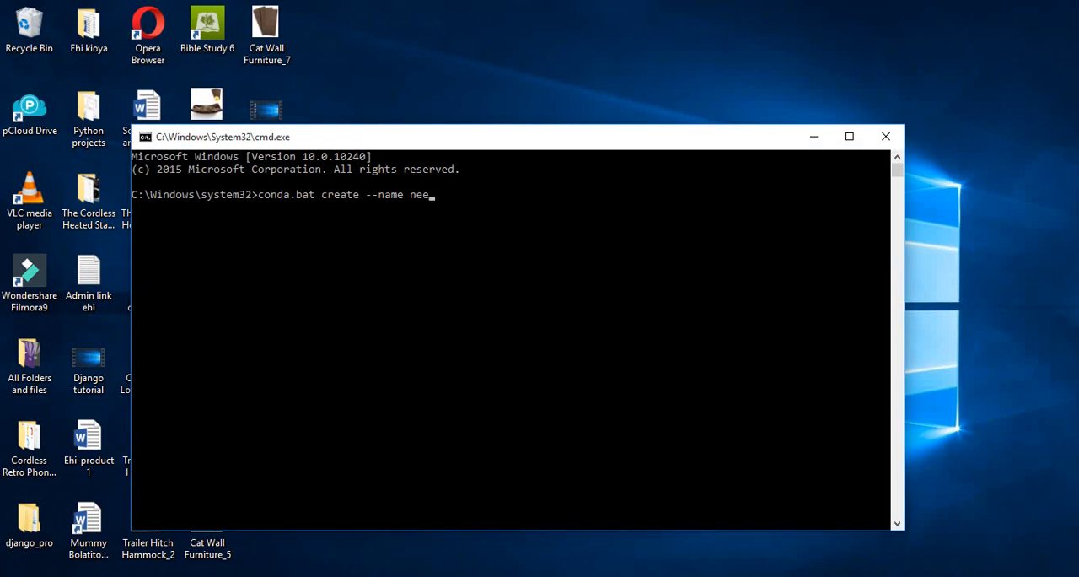
{"action": "key", "text": "BackSpace"}
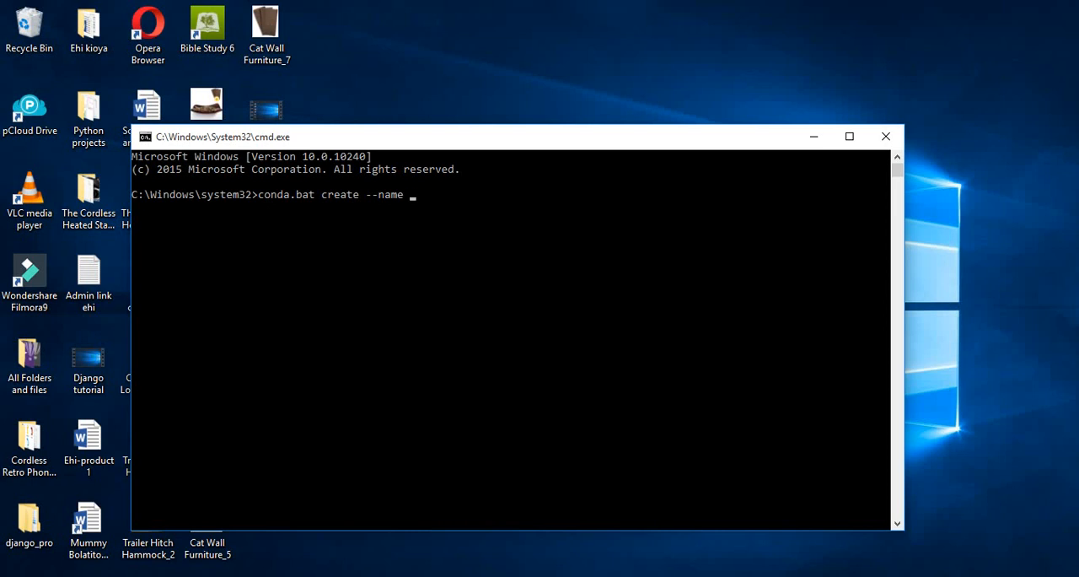
{"action": "type", "text": "need"}
{"action": "type", "text": "y"}
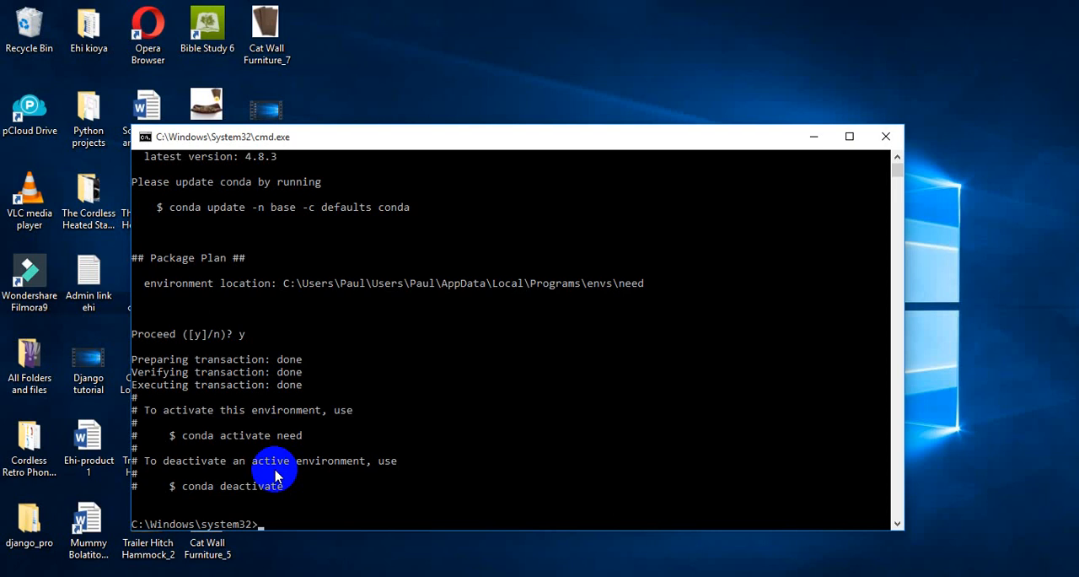
Run conda.bat activate need so the prompt shows (need) as active
{"action": "type", "text": "co"}
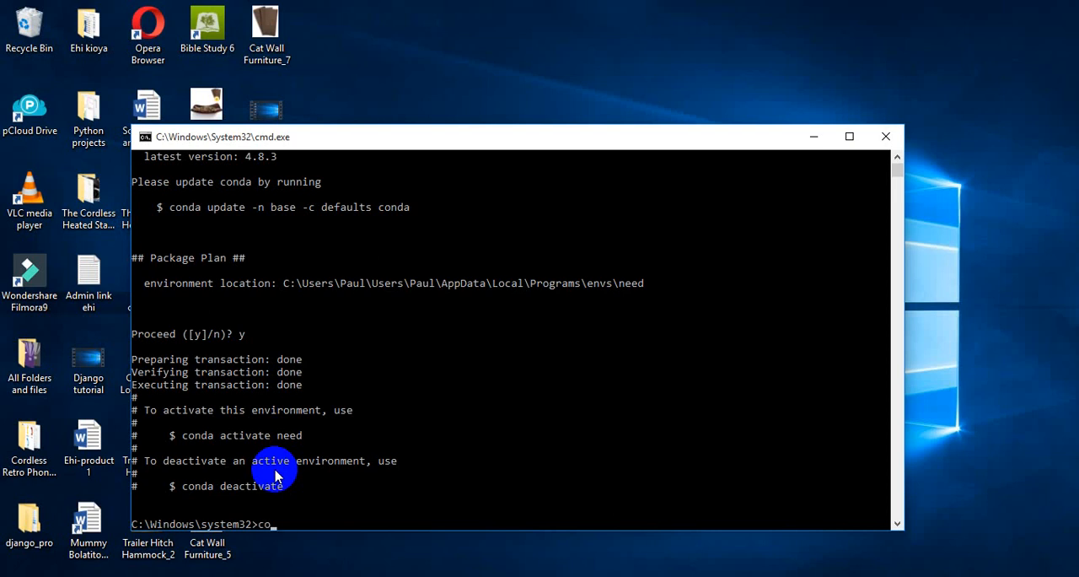
{"action": "type", "text": "nda.bat act"}
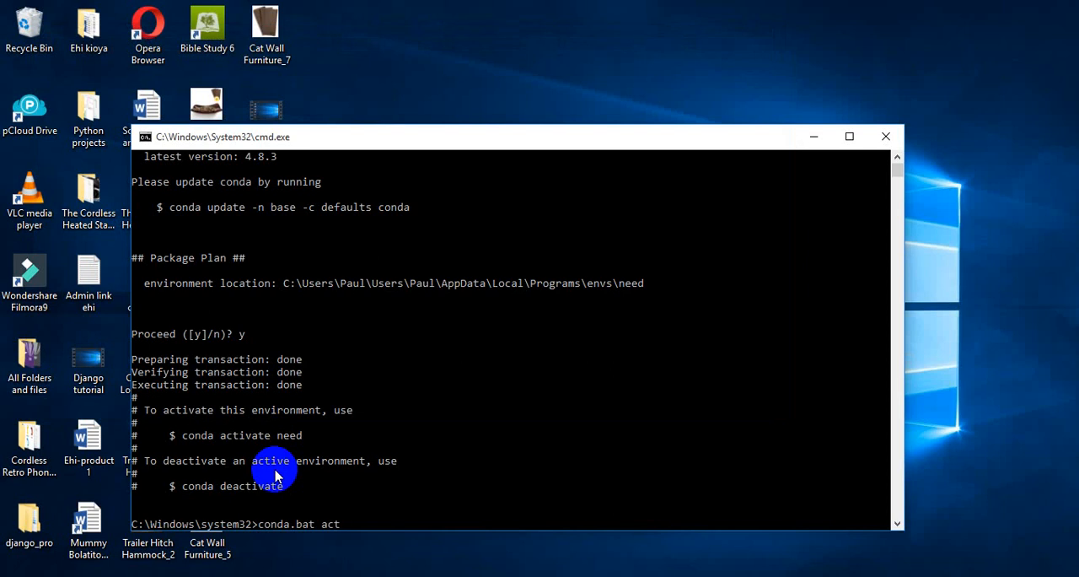
{"action": "type", "text": "ia"}
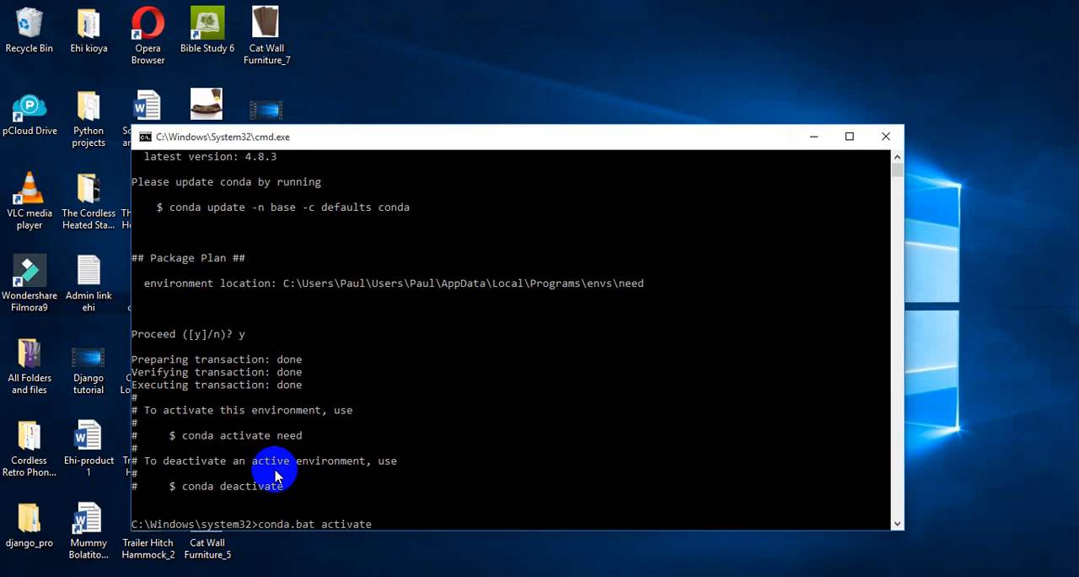
{"action": "type", "text": "nne"}
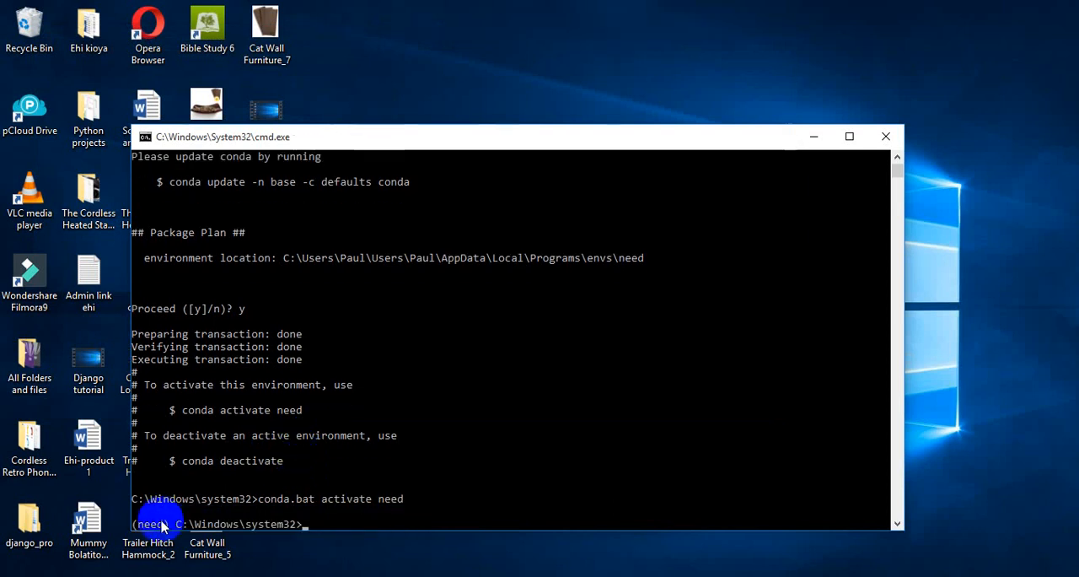
{"action": "mouse_move", "coordinate": [533, 523]}
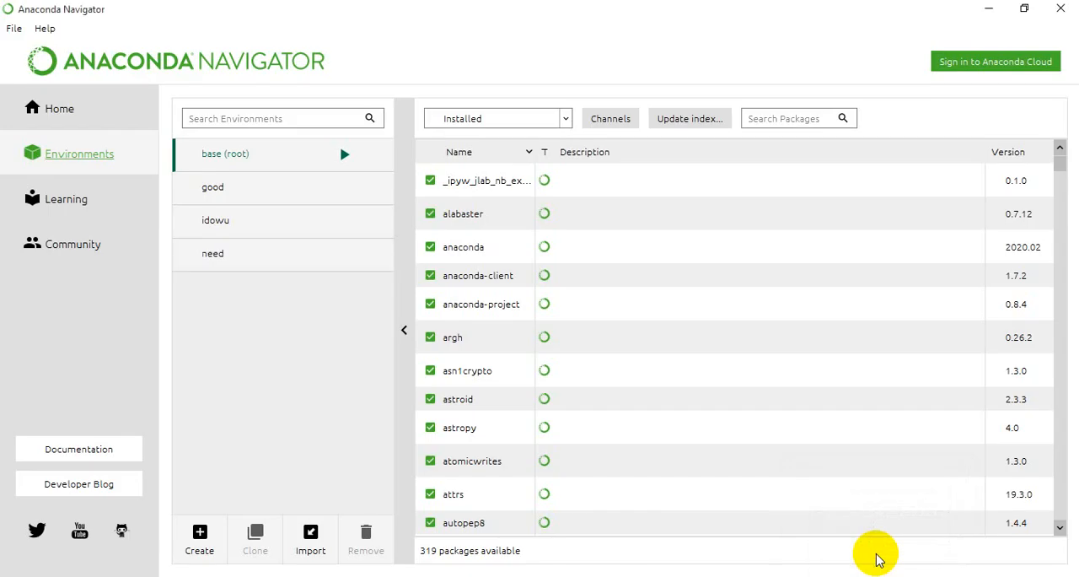
Select the need environment in the Environments list to load its packages
{"action": "left_click", "coordinate": [213, 253]}
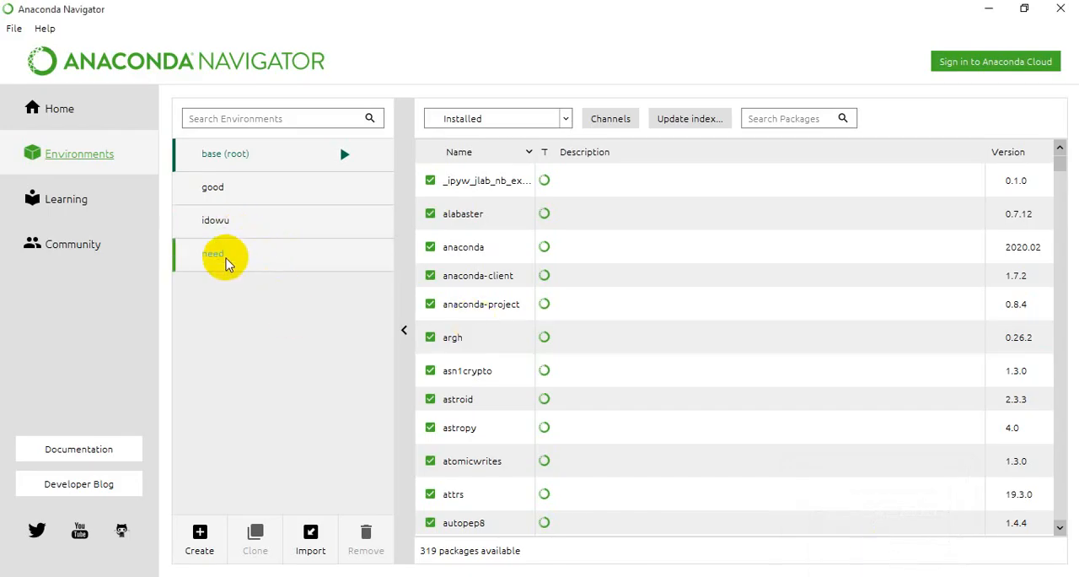
{"action": "left_click", "coordinate": [213, 253]}
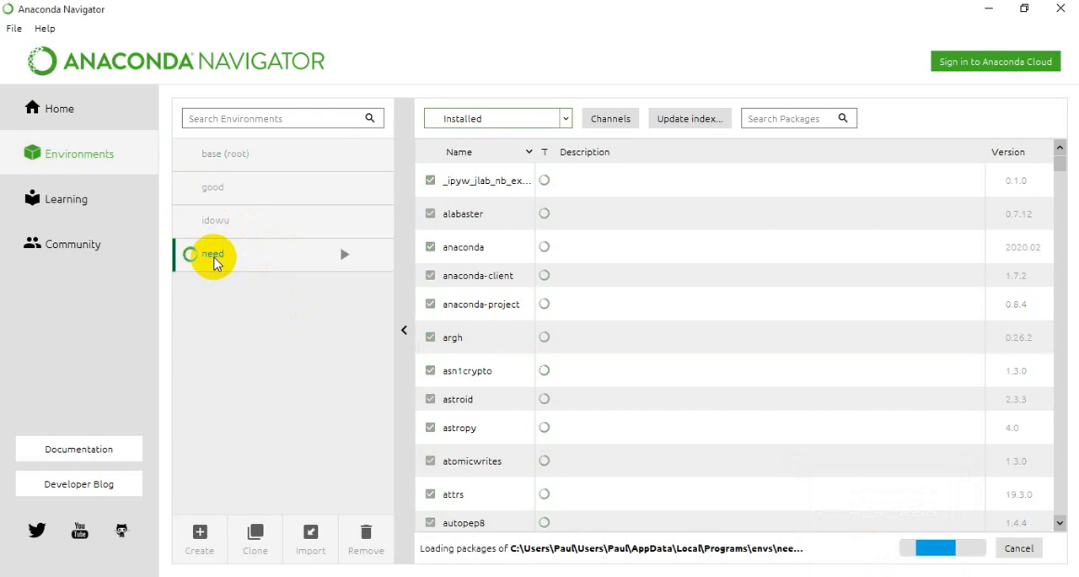
{"action": "mouse_move", "coordinate": [82, 108]}
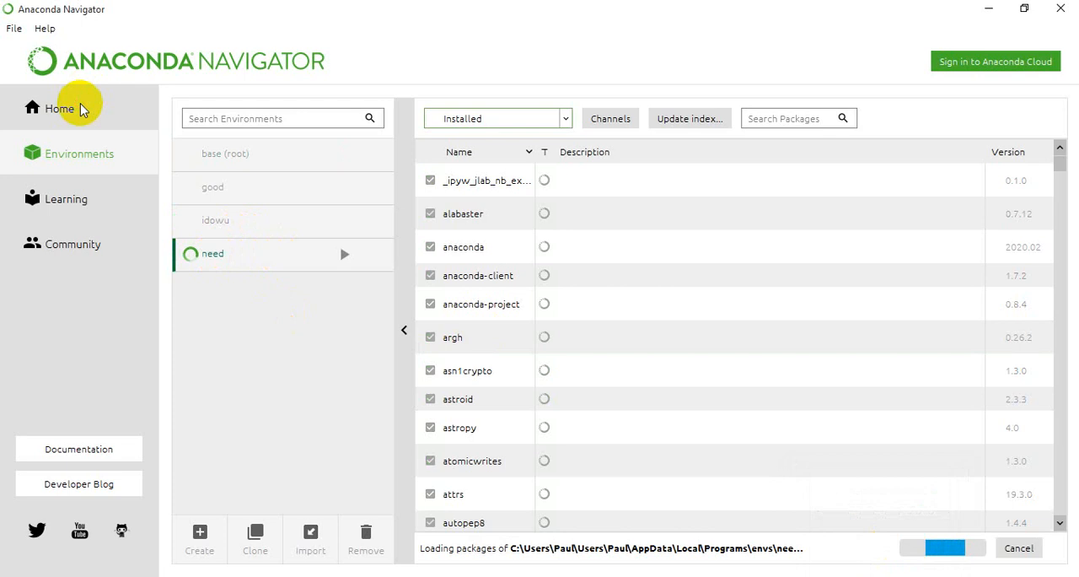
Show the Home page applications, such as Jupyter Notebook, for the need environment
{"action": "left_click", "coordinate": [59, 108]}
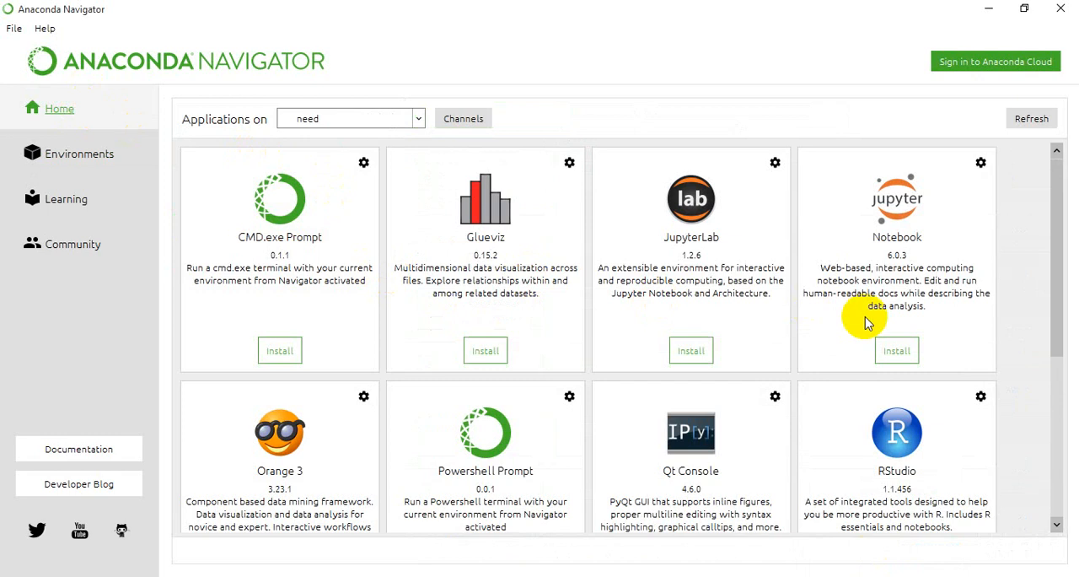
{"action": "mouse_move", "coordinate": [712, 341]}
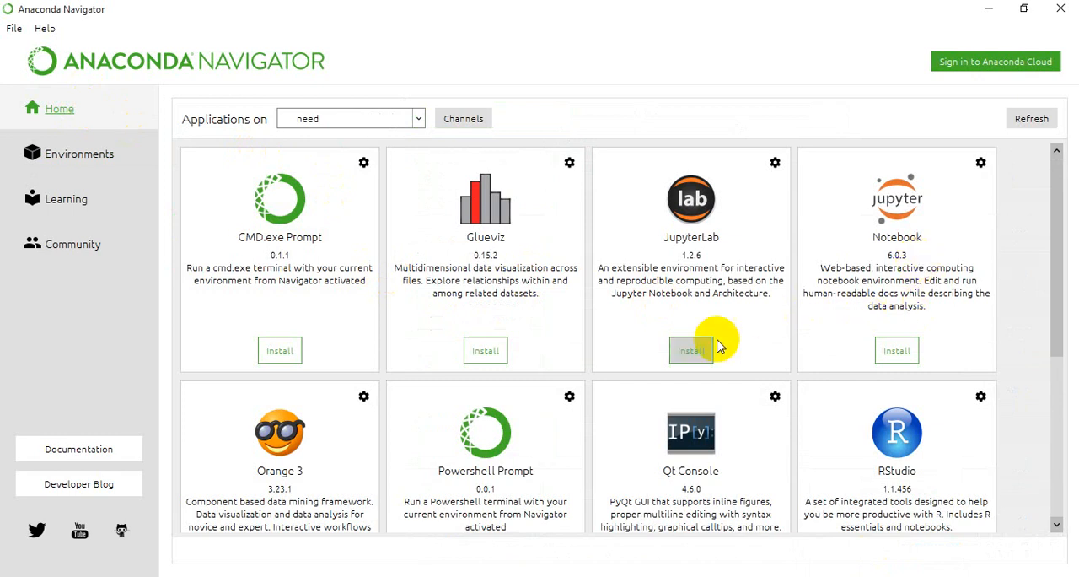
{"action": "mouse_move", "coordinate": [430, 311]}
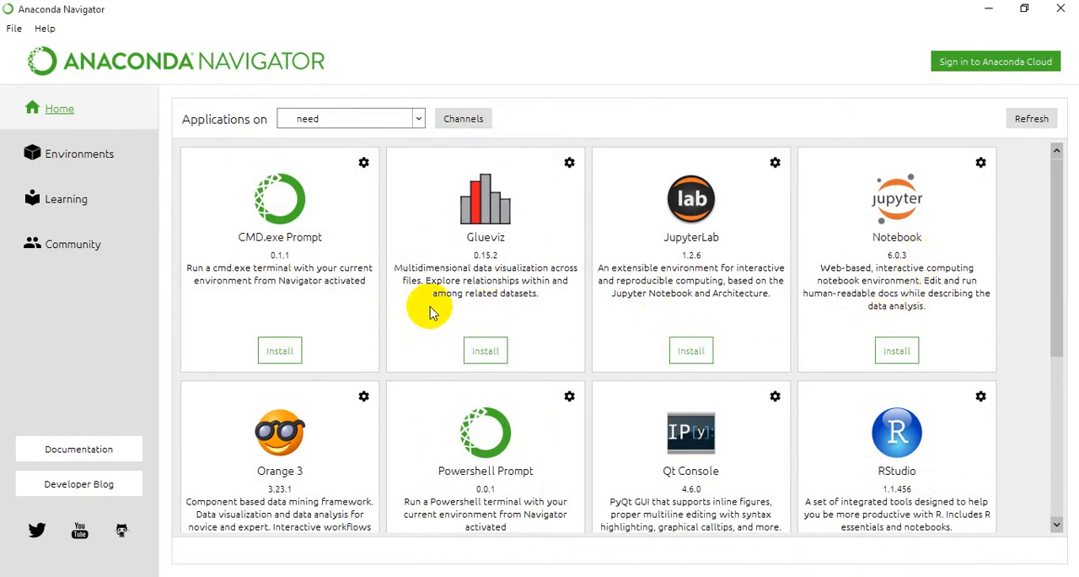
{"action": "mouse_move", "coordinate": [386, 303]}
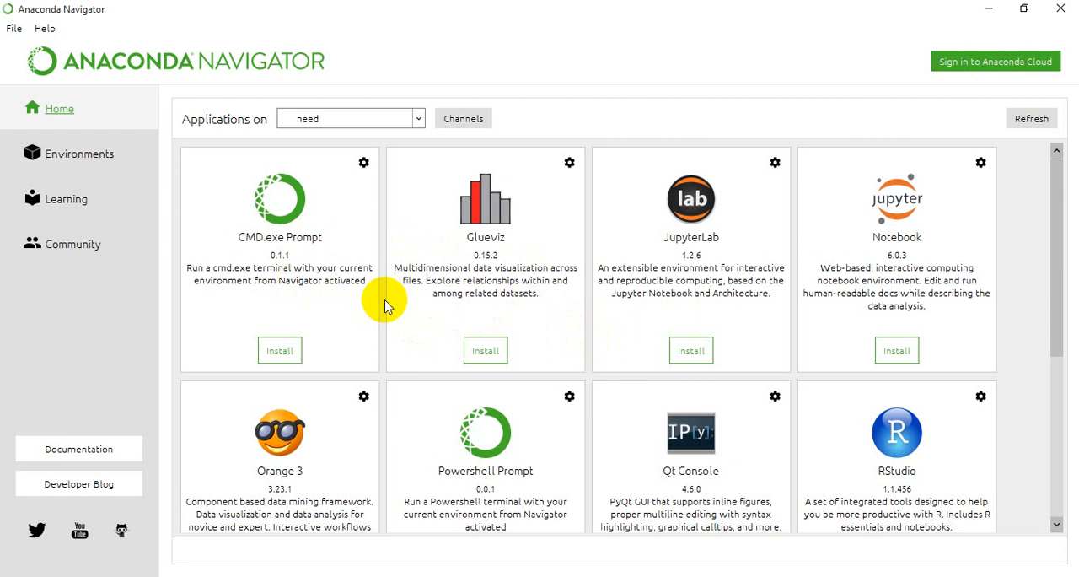
{"action": "mouse_move", "coordinate": [948, 327]}
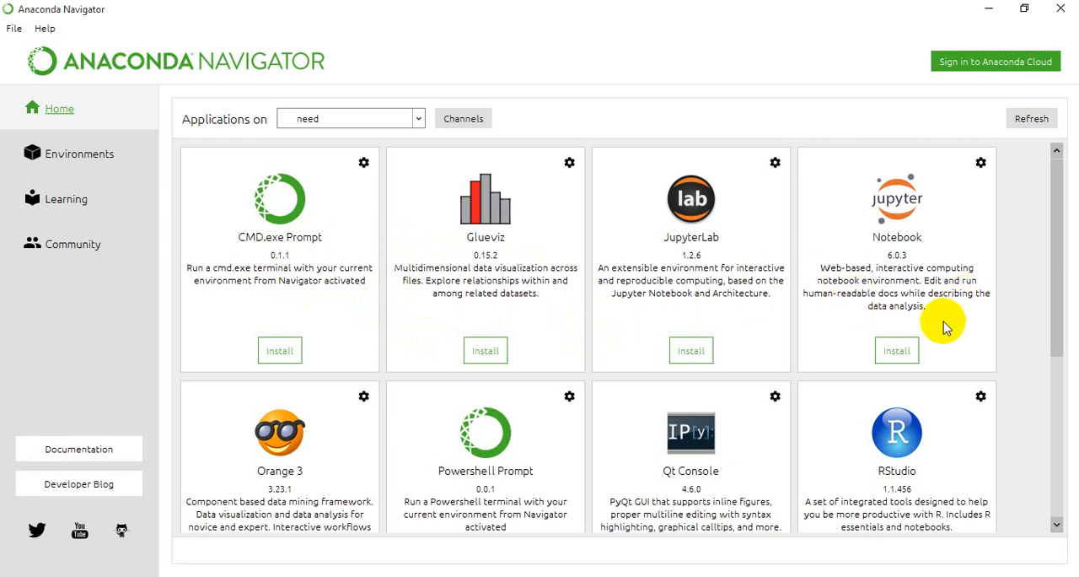
{"action": "mouse_move", "coordinate": [942, 344]}
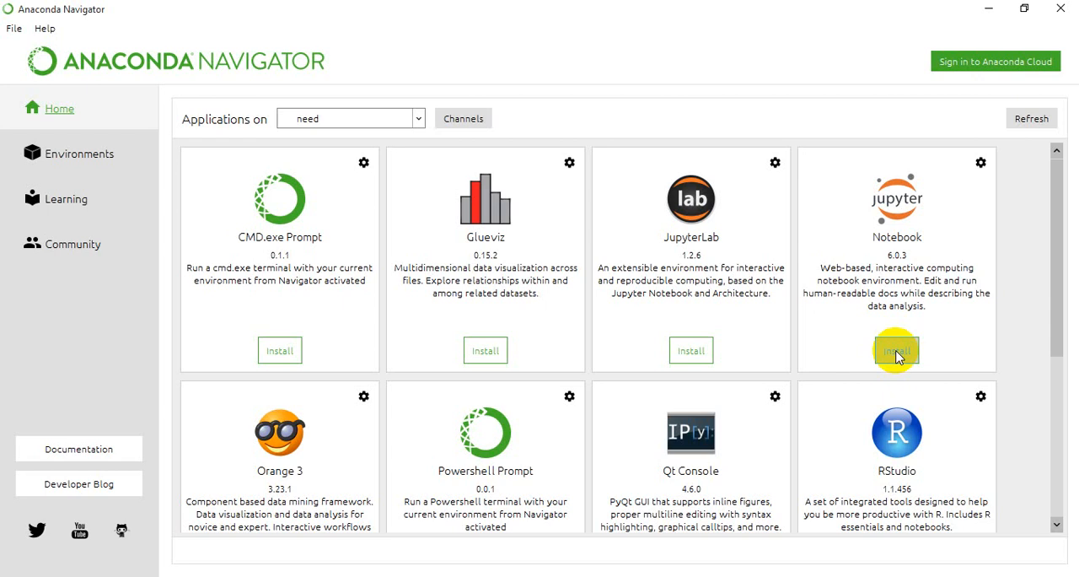
{"action": "mouse_move", "coordinate": [626, 341]}
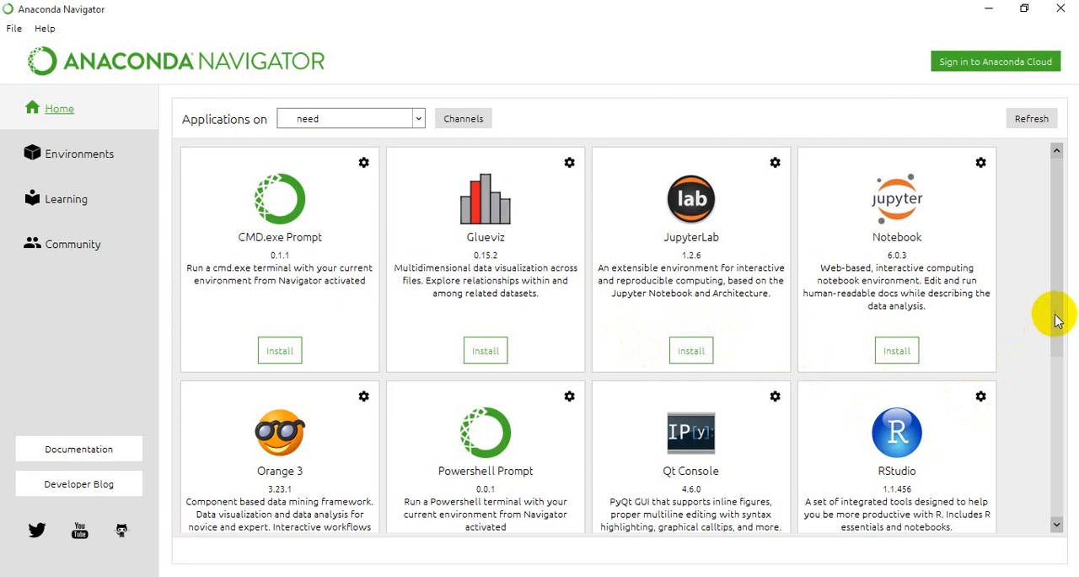
{"action": "mouse_move", "coordinate": [421, 165]}
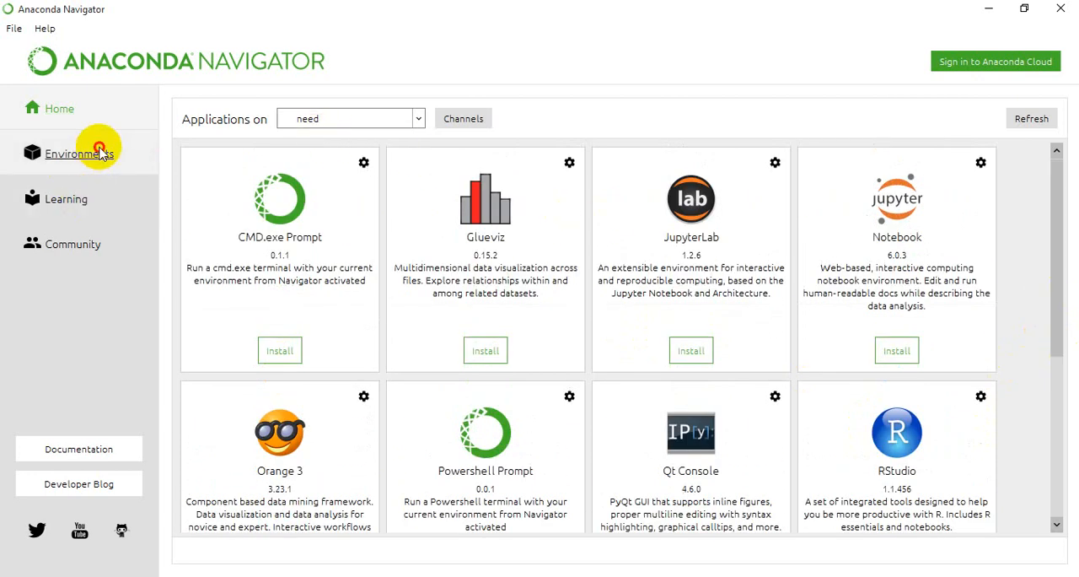
Return to the Environments page with base (root) and its 319 packages shown
{"action": "left_click", "coordinate": [78, 150]}
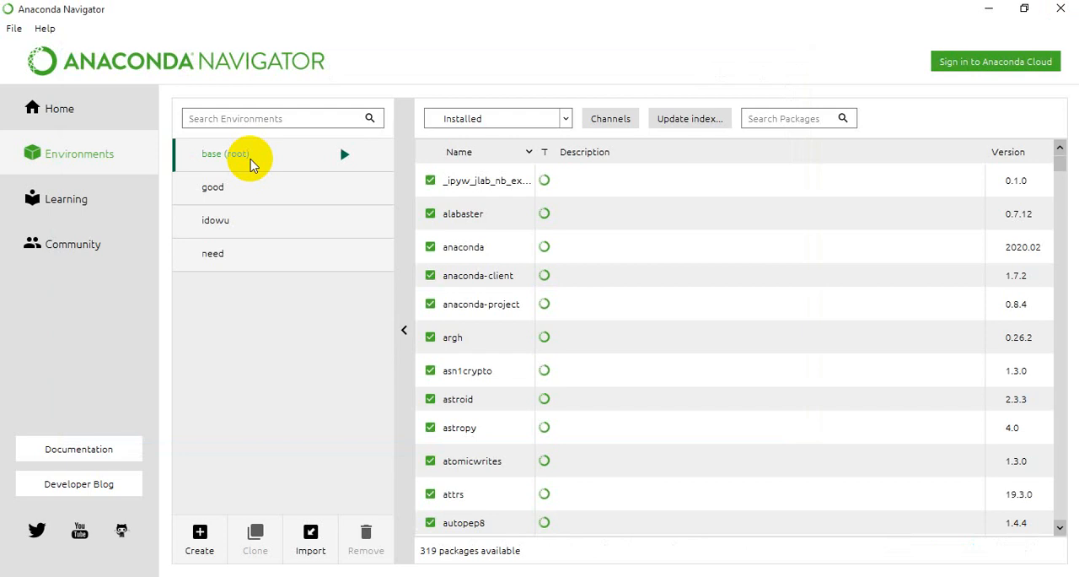
{"action": "mouse_move", "coordinate": [81, 128]}
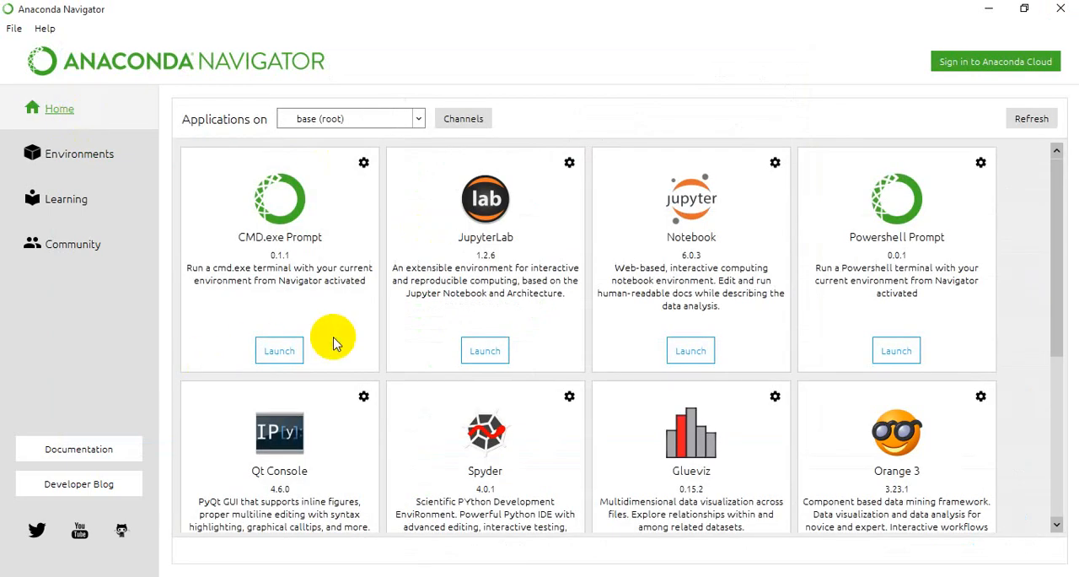
{"action": "mouse_move", "coordinate": [691, 311]}
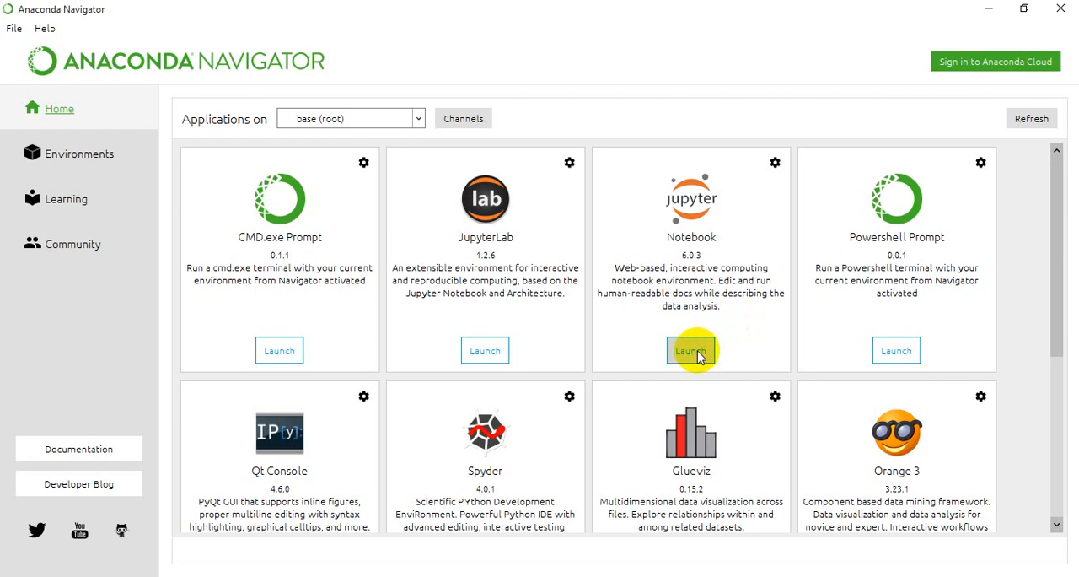
{"action": "mouse_move", "coordinate": [767, 293]}
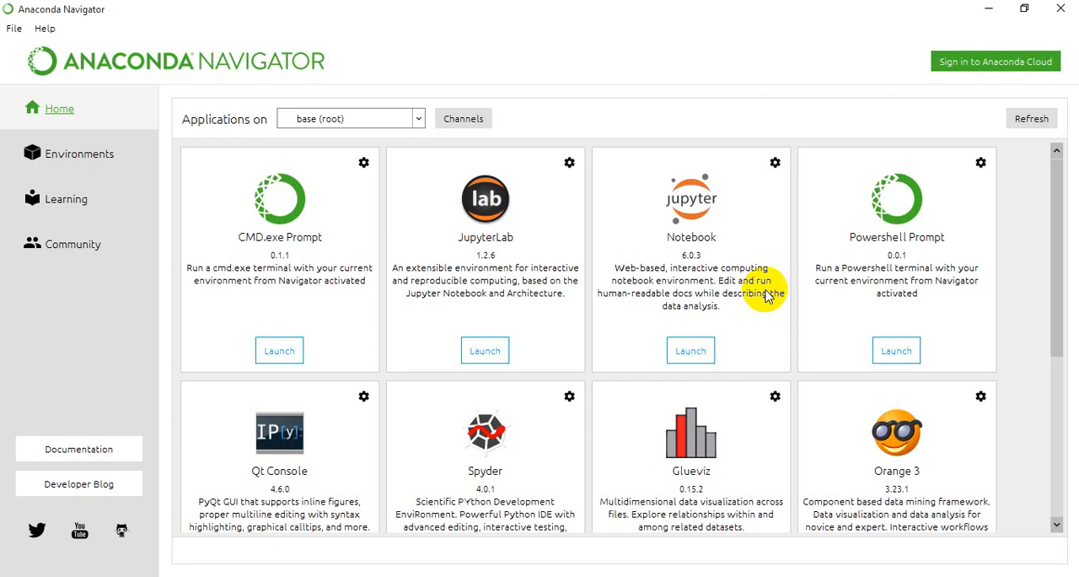
{"action": "mouse_move", "coordinate": [767, 292]}
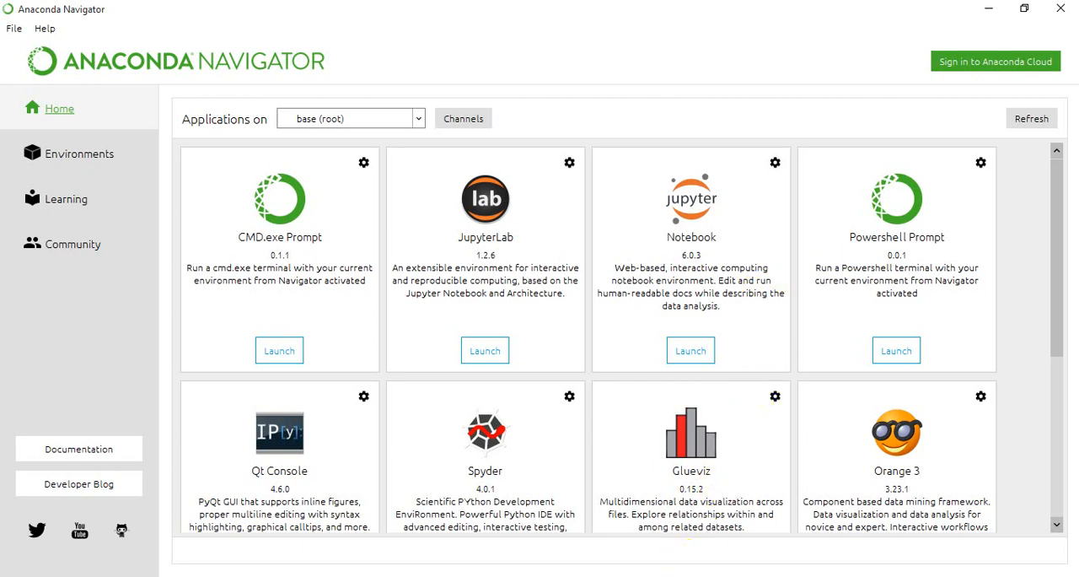